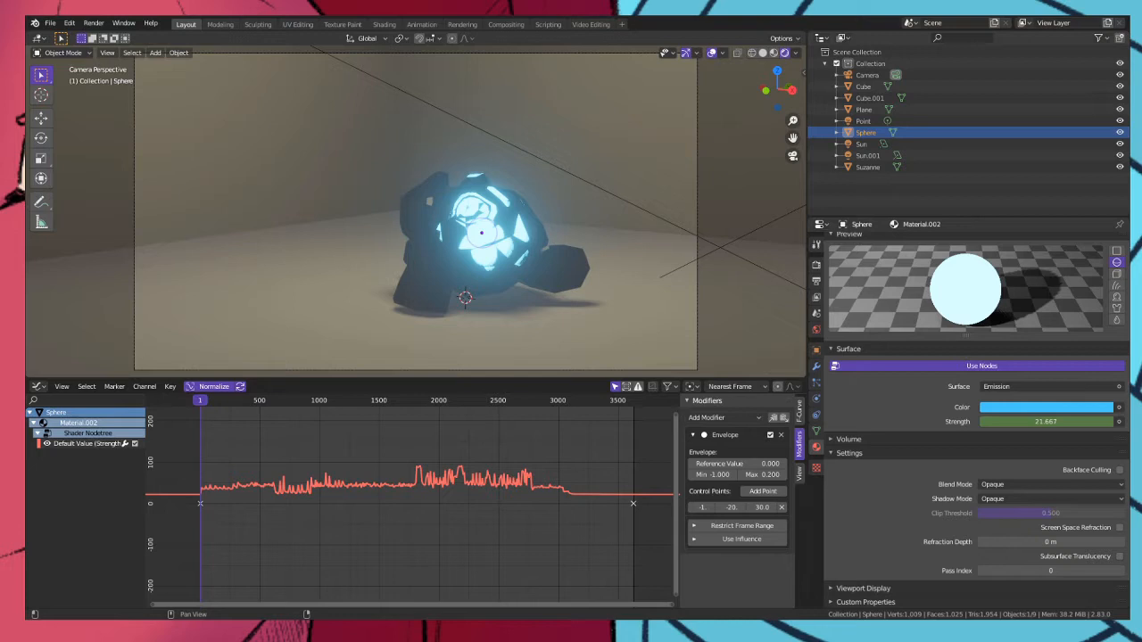
{"action": "mouse_move", "coordinate": [536, 194]}
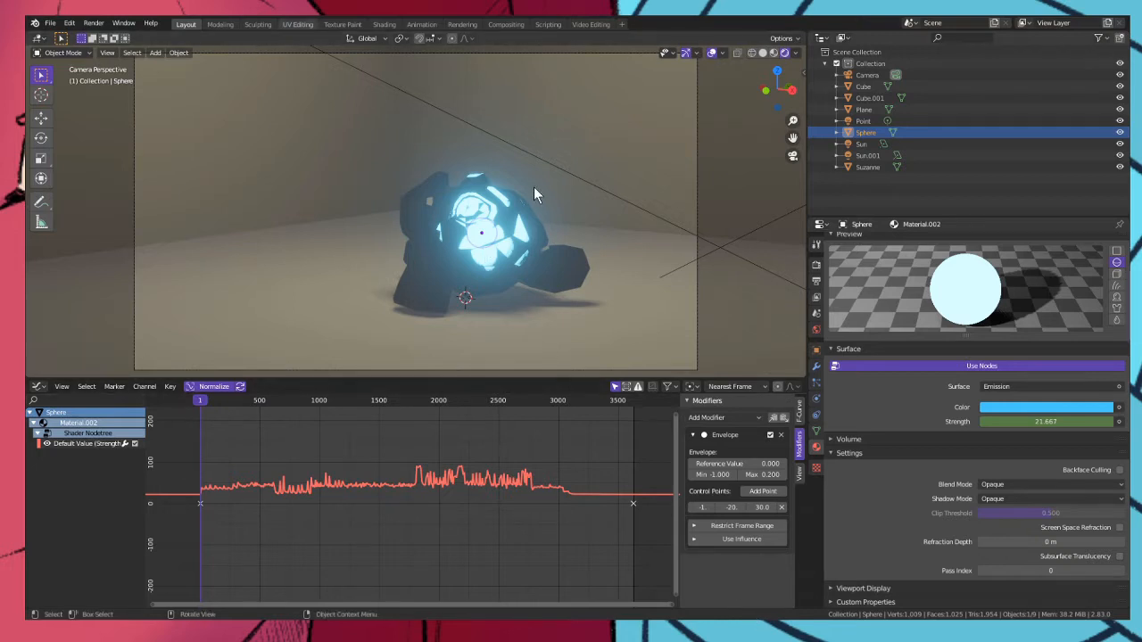
{"action": "mouse_move", "coordinate": [817, 268]}
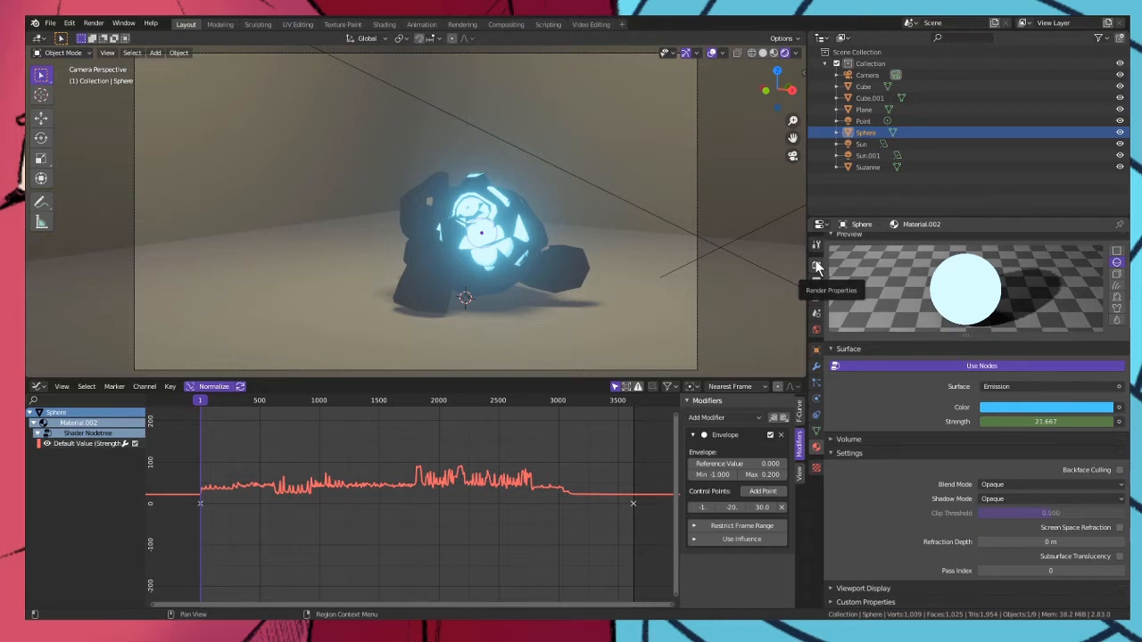
Play back the finished pulsing pink sphere animation
{"action": "key", "text": "Space"}
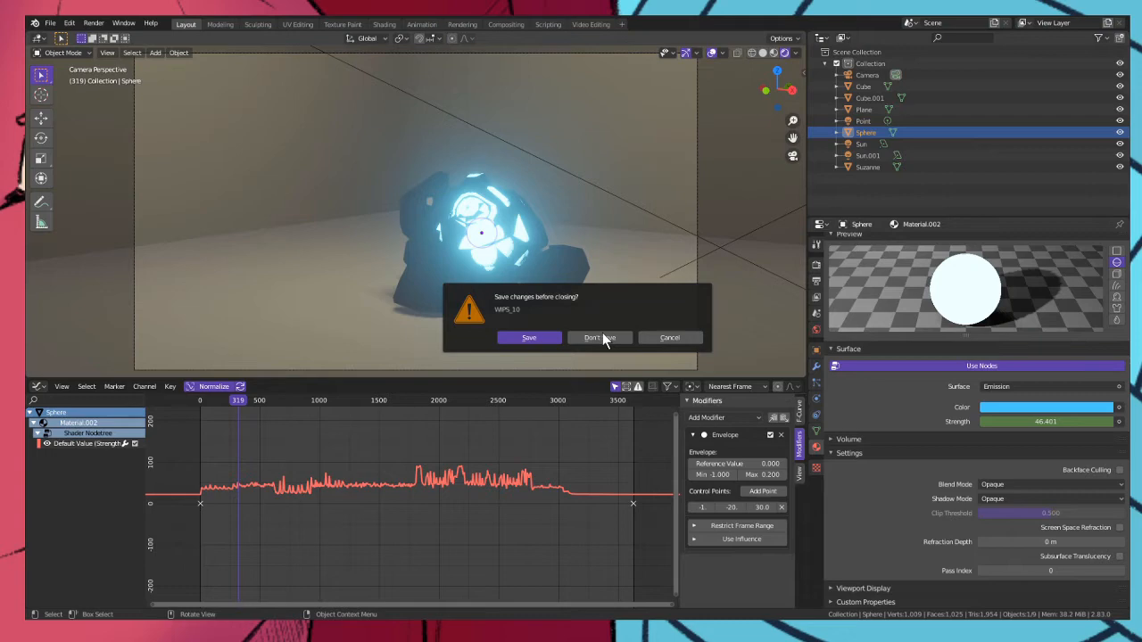
Discard the old project unsaved and add a UV sphere to the fresh scene
{"action": "left_click", "coordinate": [592, 337]}
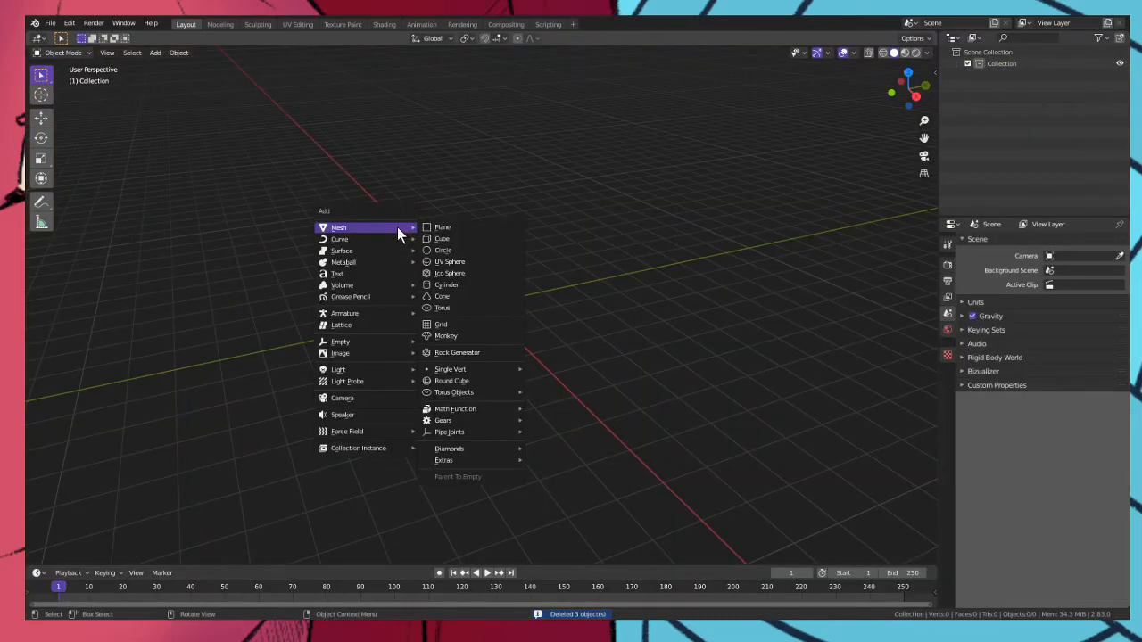
{"action": "left_click", "coordinate": [450, 261]}
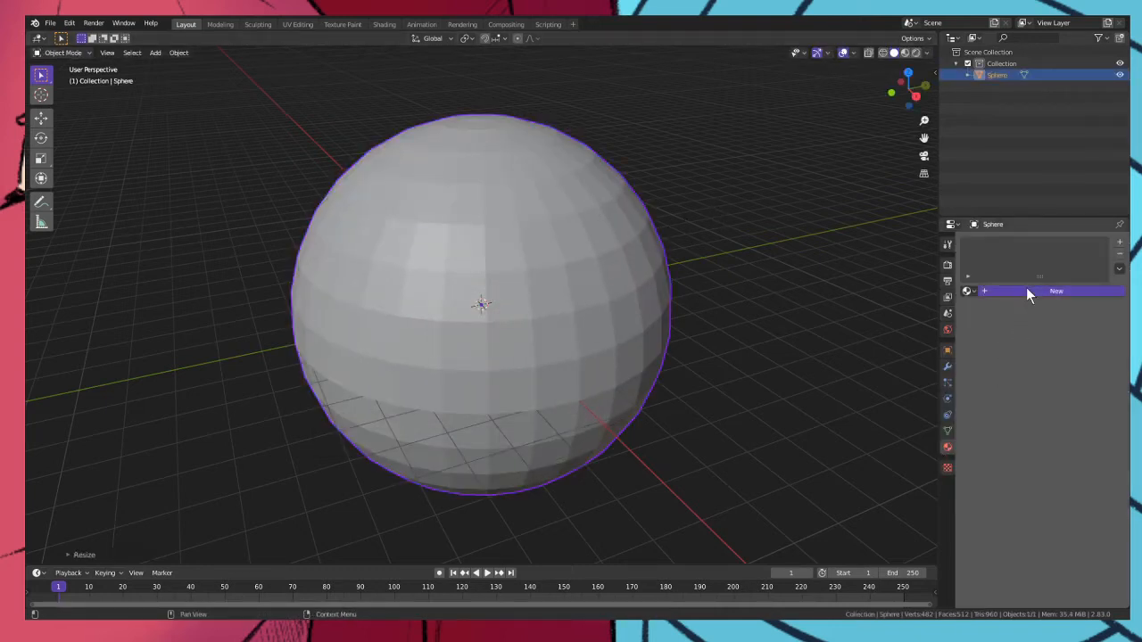
Give the sphere a new Emission material and enable Bloom in the render settings
{"action": "left_click", "coordinate": [1057, 291]}
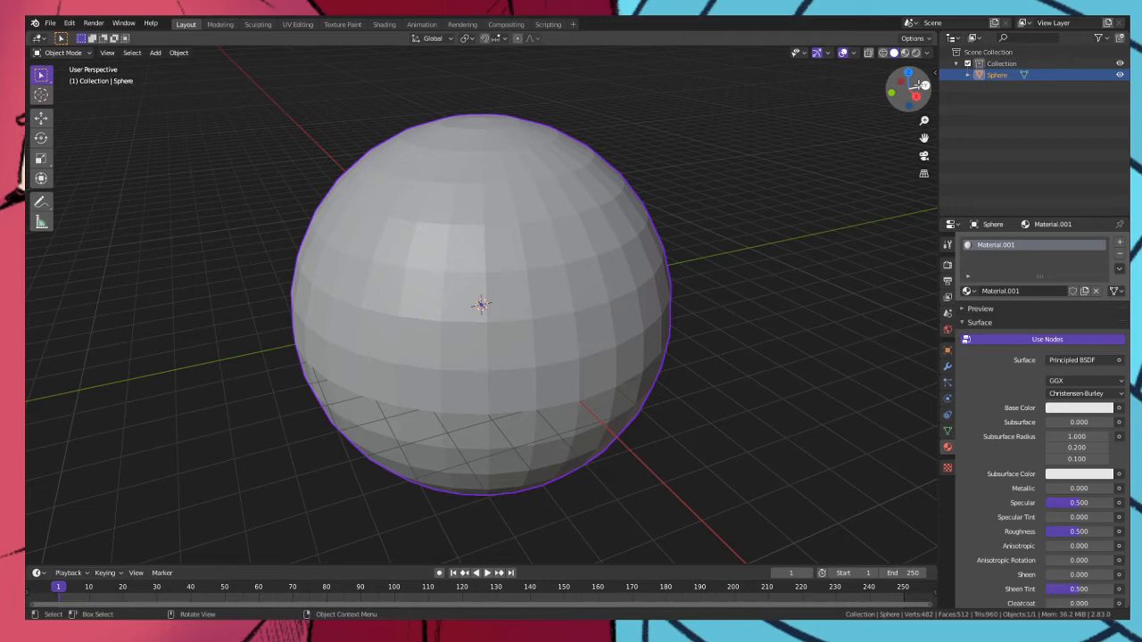
{"action": "left_click", "coordinate": [1079, 360]}
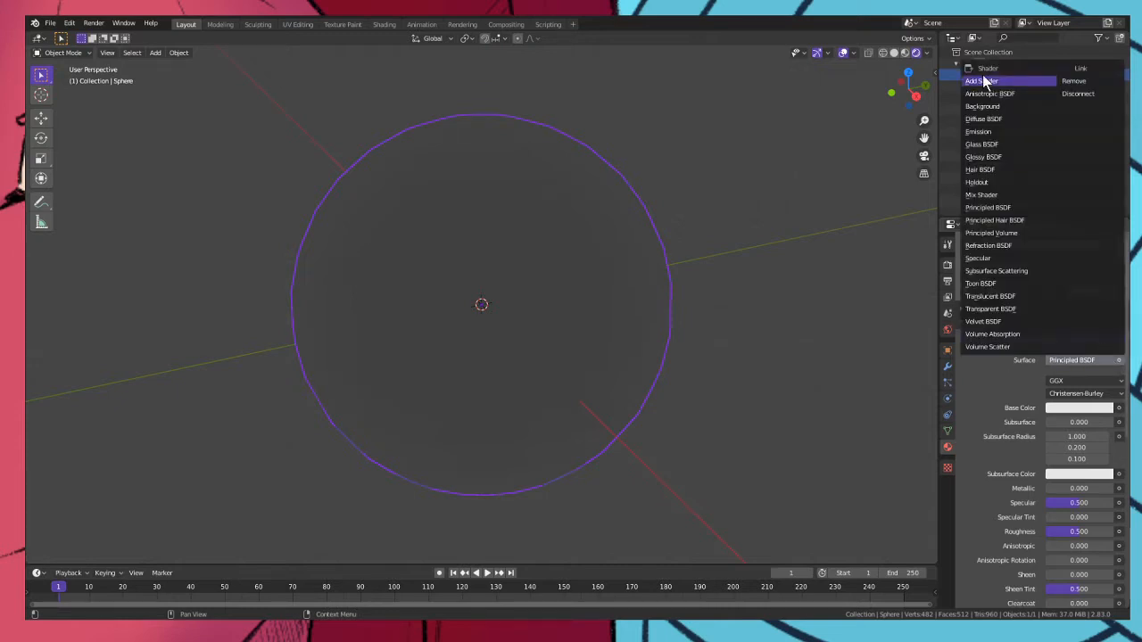
{"action": "left_click", "coordinate": [978, 132]}
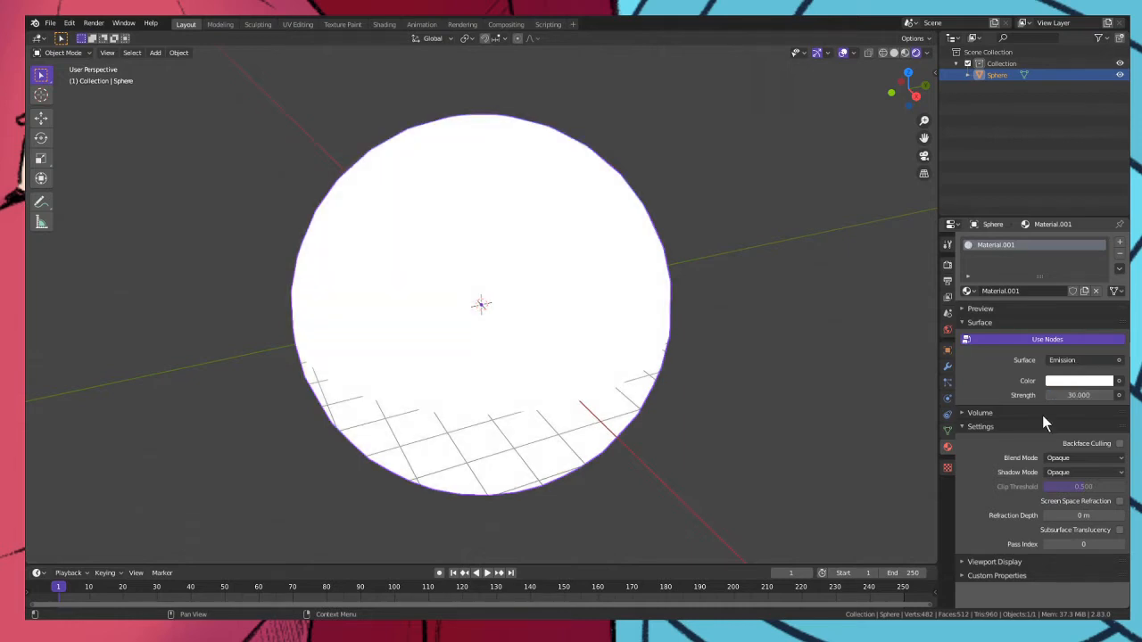
{"action": "left_click", "coordinate": [948, 279]}
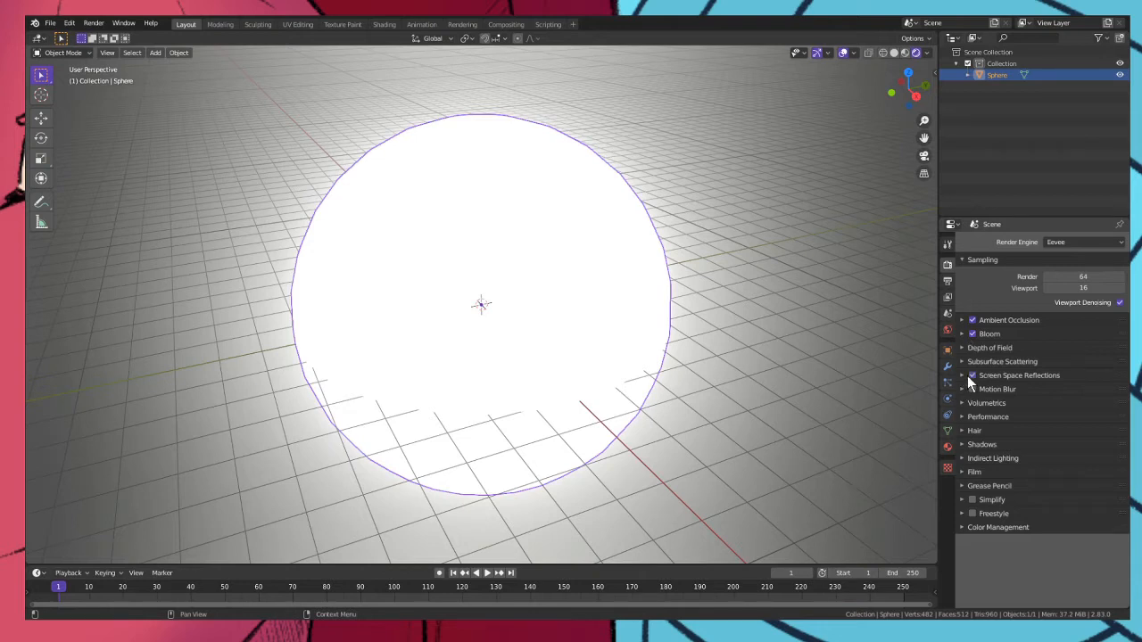
{"action": "left_click", "coordinate": [962, 375]}
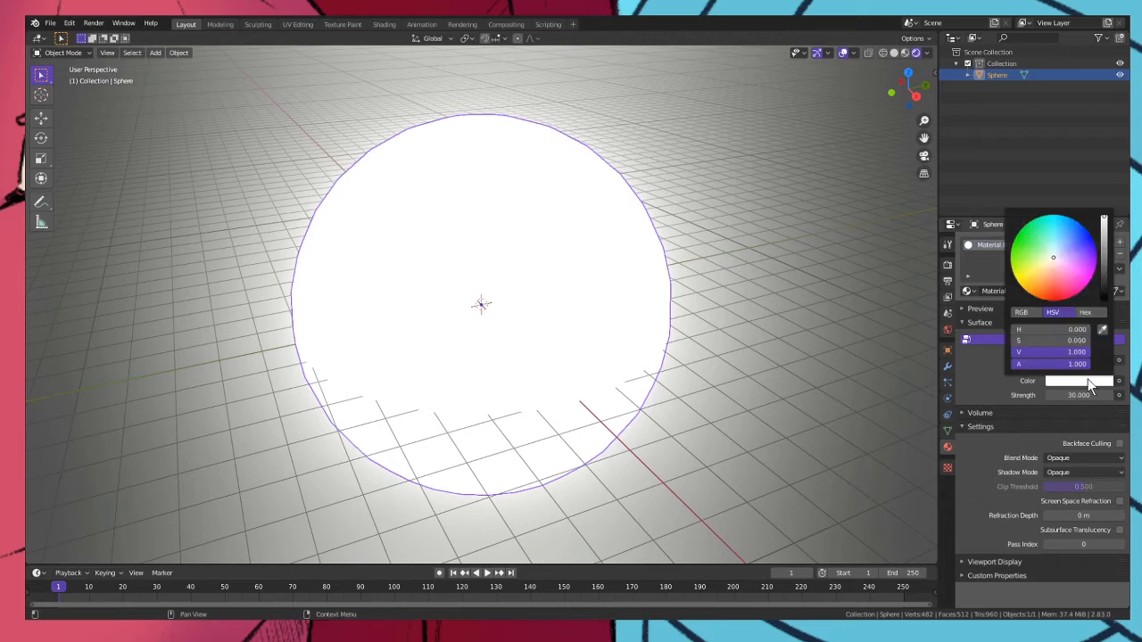
Set the sphere's emission colour to pink on the colour wheel
{"action": "left_click", "coordinate": [1078, 278]}
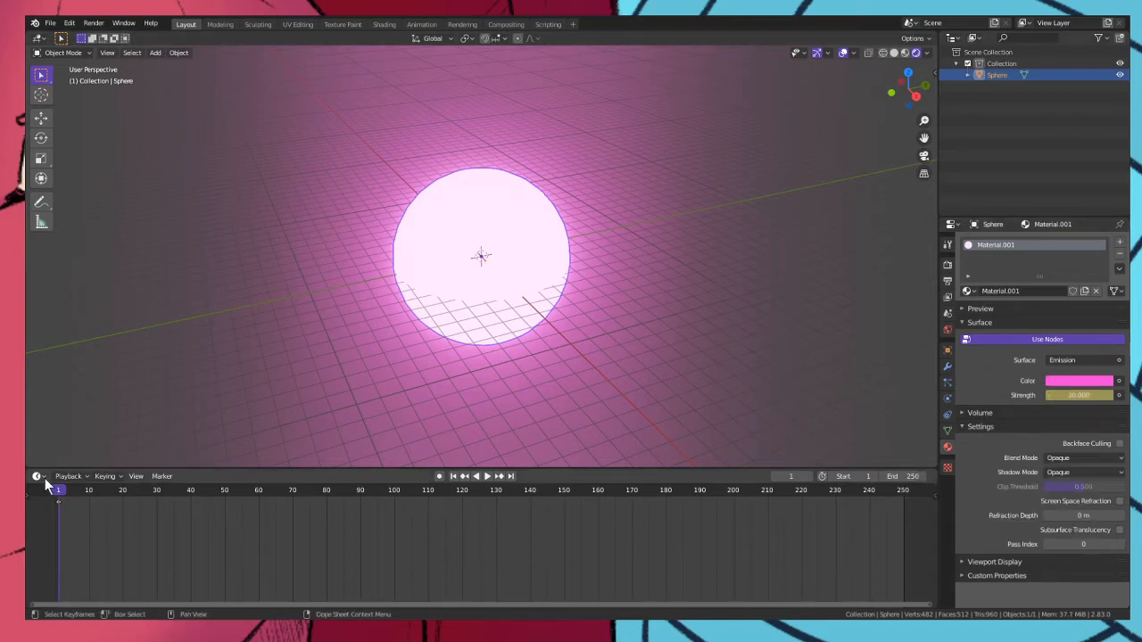
Keyframe emission Strength in the Graph Editor and bake the music to its F-curve
{"action": "left_click", "coordinate": [39, 489]}
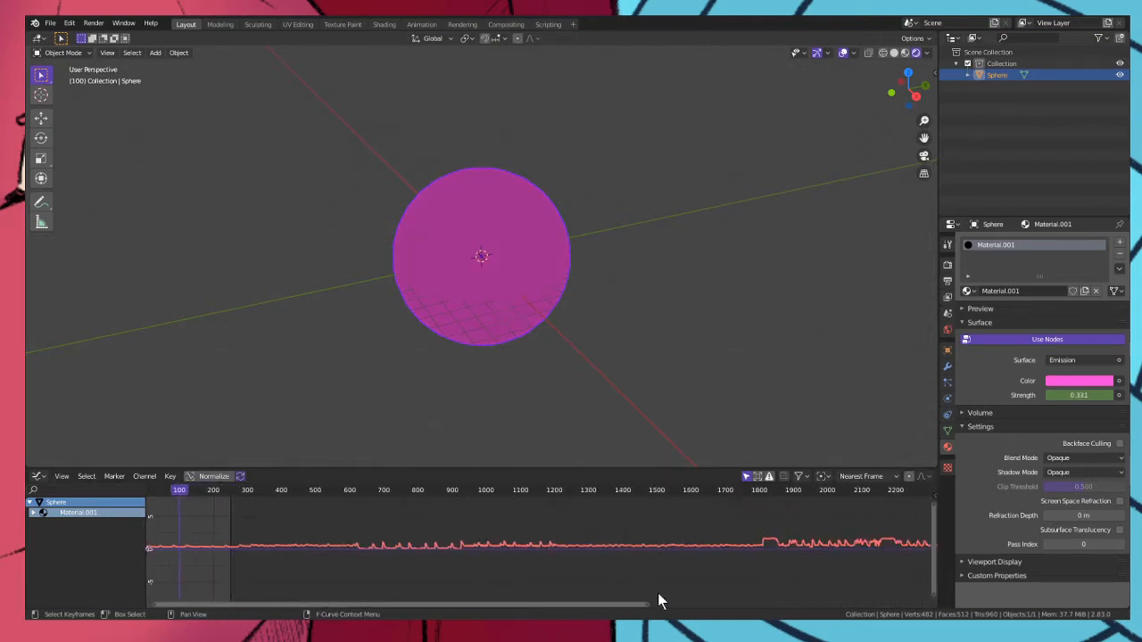
{"action": "left_click", "coordinate": [598, 489]}
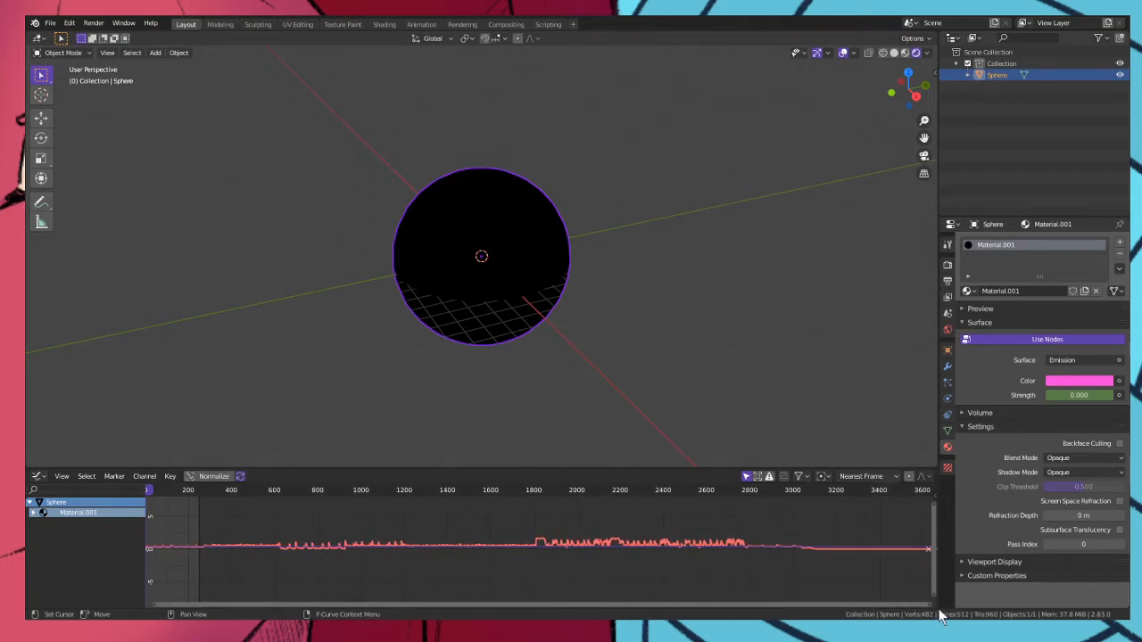
Set the scene end frame to 3600 in the Timeline, then return to the Graph Editor
{"action": "left_click", "coordinate": [143, 475]}
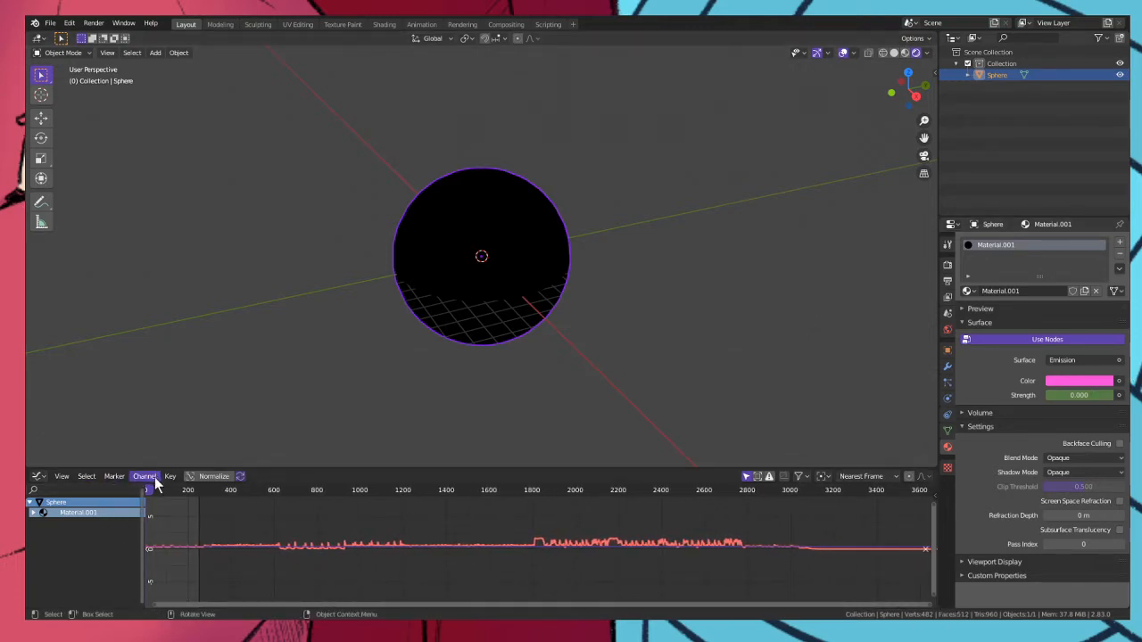
{"action": "left_click", "coordinate": [39, 474]}
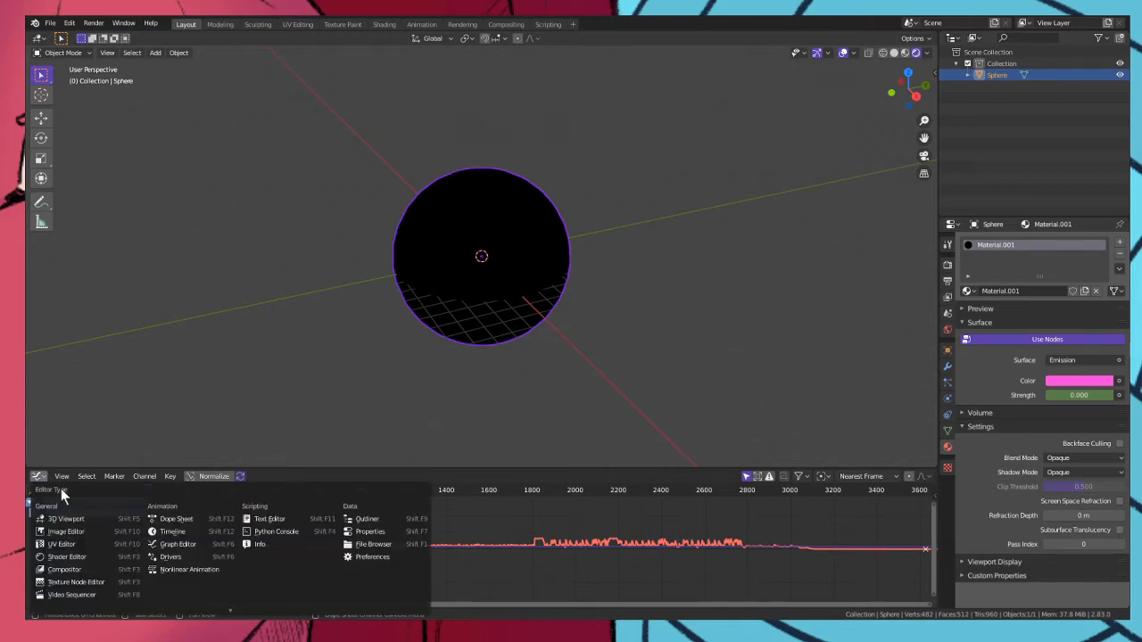
{"action": "left_click", "coordinate": [172, 532]}
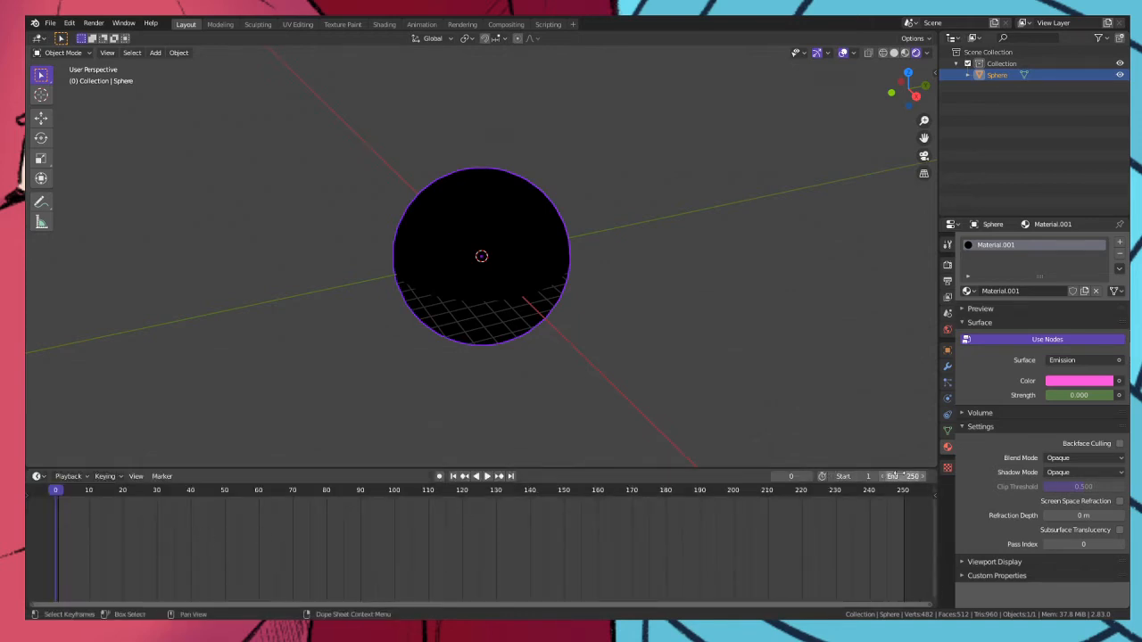
{"action": "left_click", "coordinate": [903, 475]}
{"action": "type", "text": "3600"}
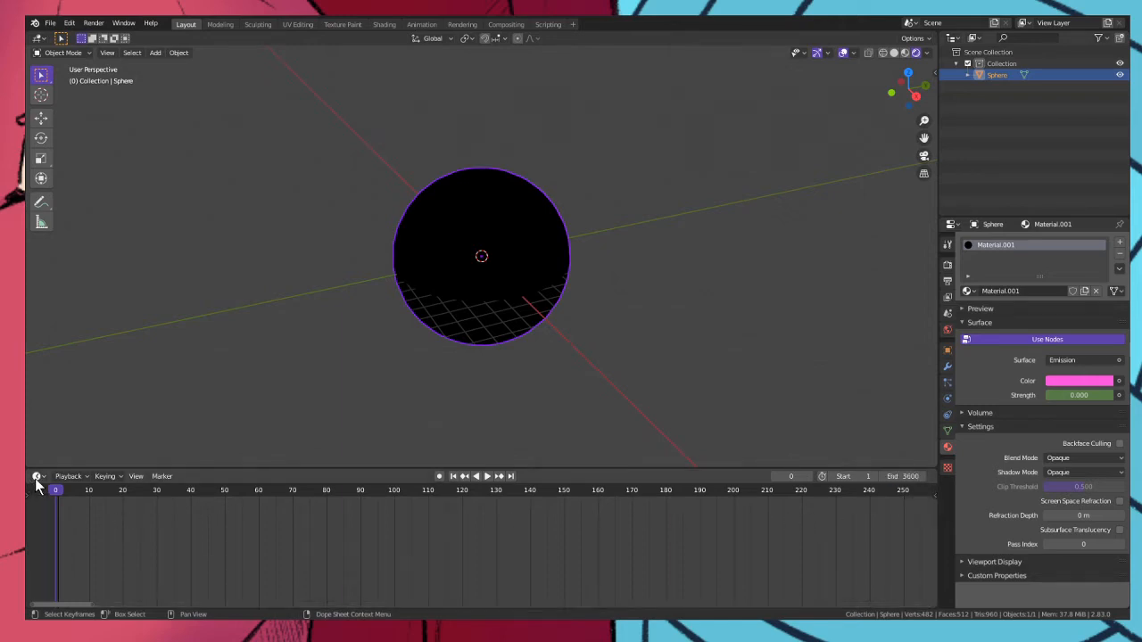
{"action": "left_click", "coordinate": [37, 475]}
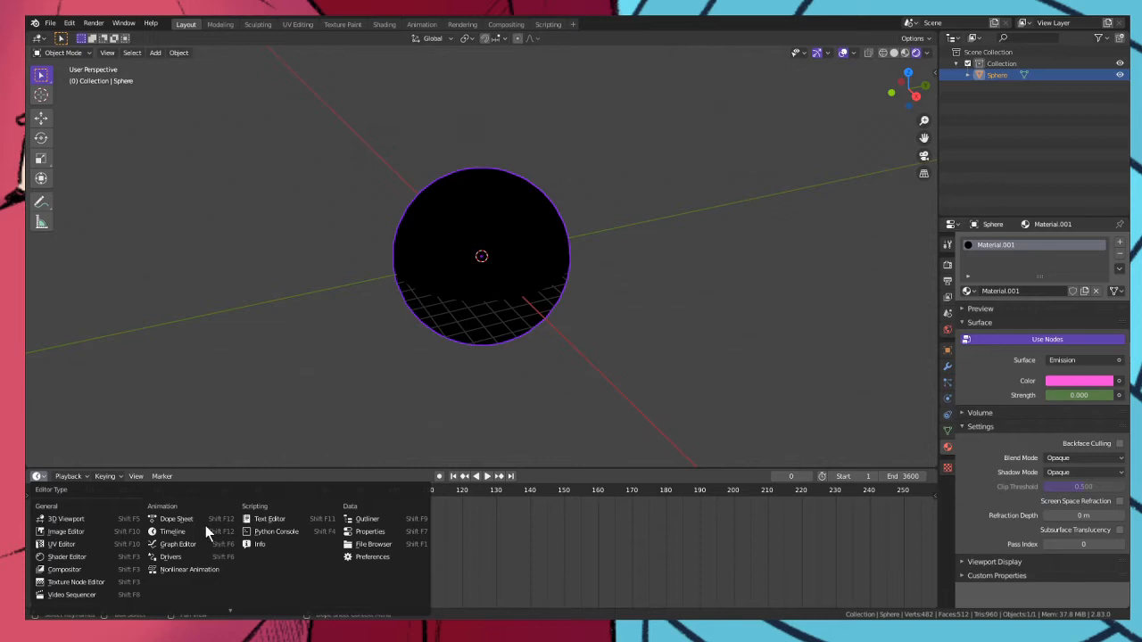
{"action": "left_click", "coordinate": [178, 544]}
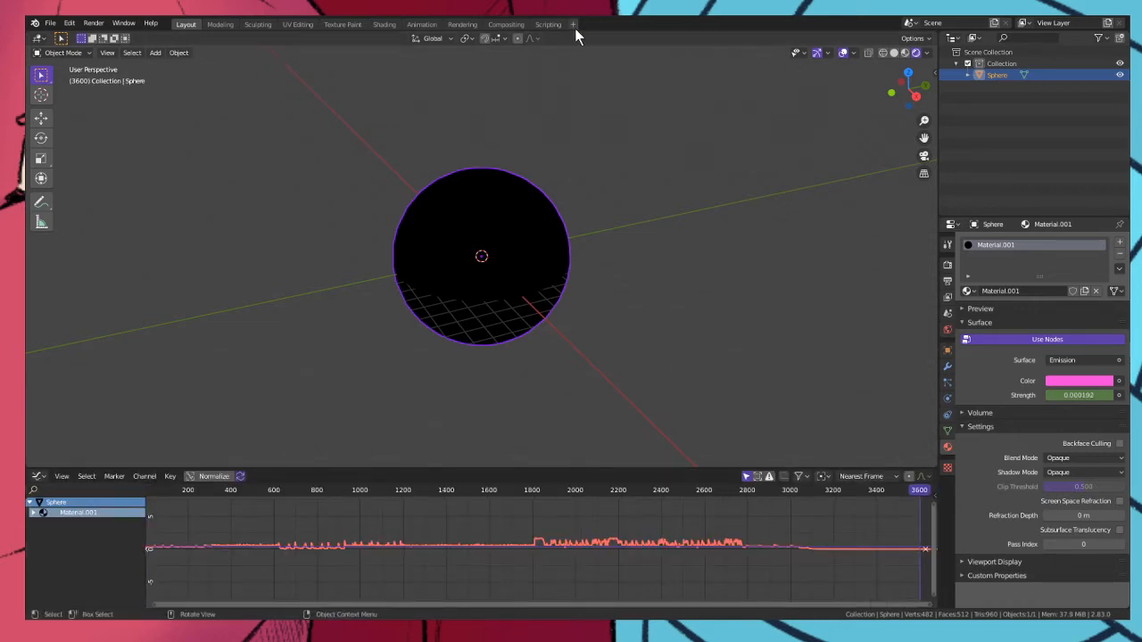
Add a Video Editing workspace, delete the video strip keeping the song's sound, and return to Layout
{"action": "left_click", "coordinate": [572, 25]}
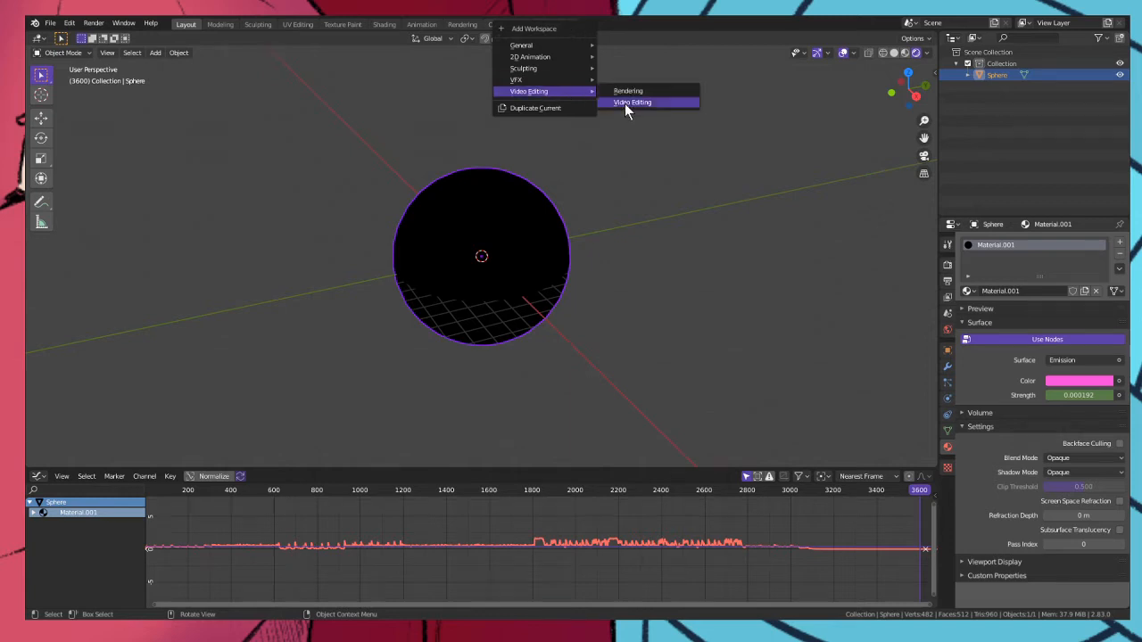
{"action": "left_click", "coordinate": [631, 101]}
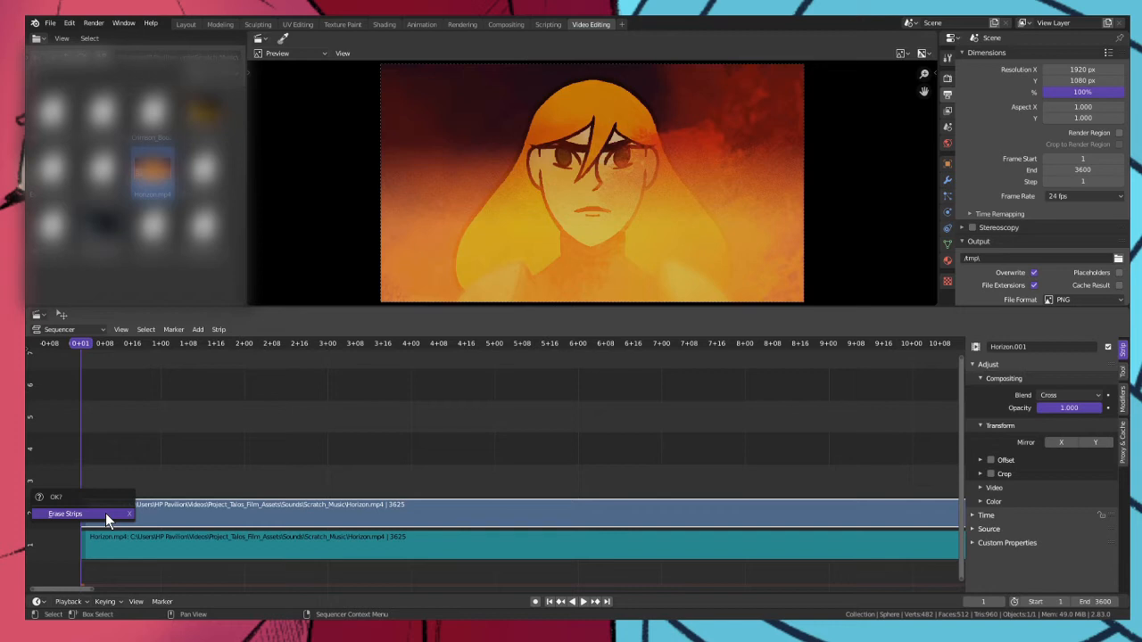
{"action": "left_click", "coordinate": [64, 514]}
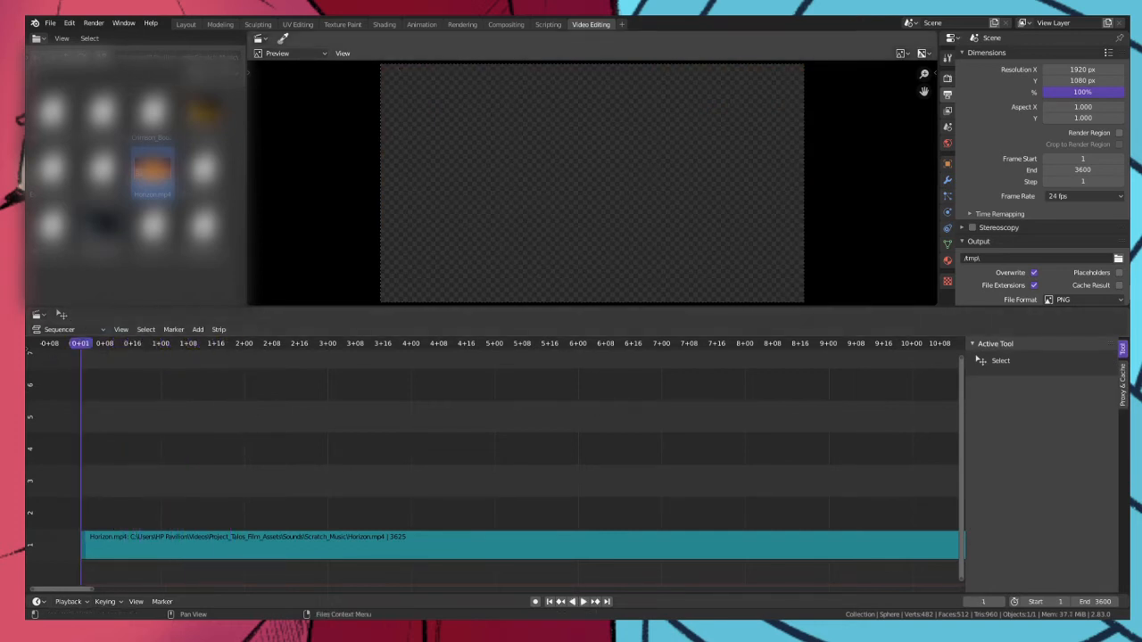
{"action": "left_click", "coordinate": [186, 25]}
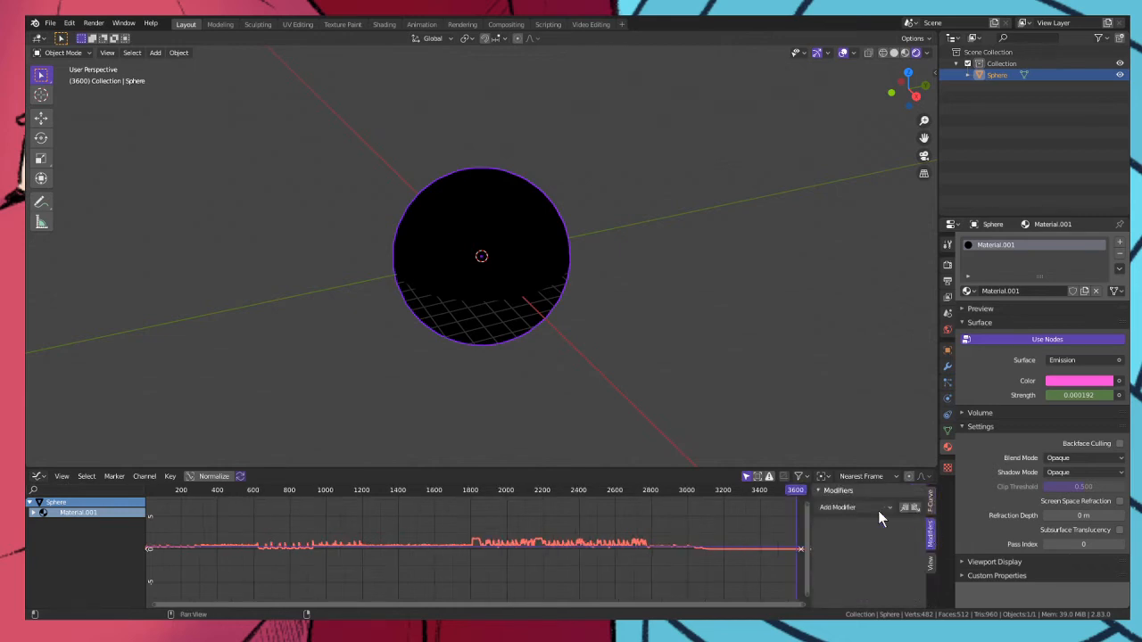
Add an Envelope modifier to the emission-strength curve
{"action": "left_click", "coordinate": [853, 507]}
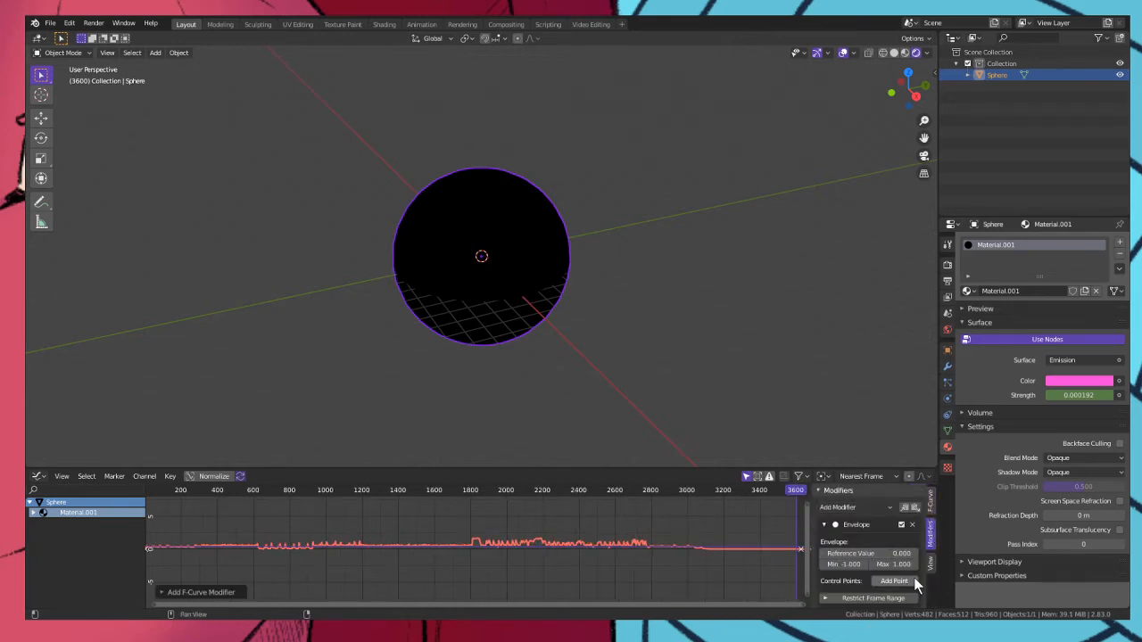